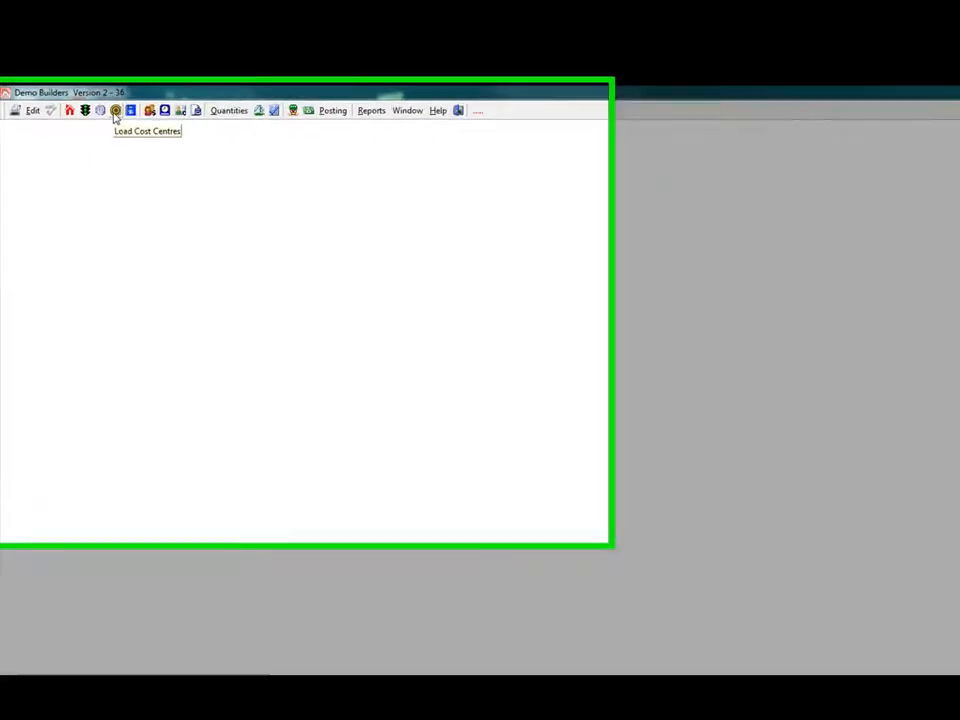
- Open the Cost Centres screen and review the Residential Construction and Company Overheads cost centre lists
click(115, 110)
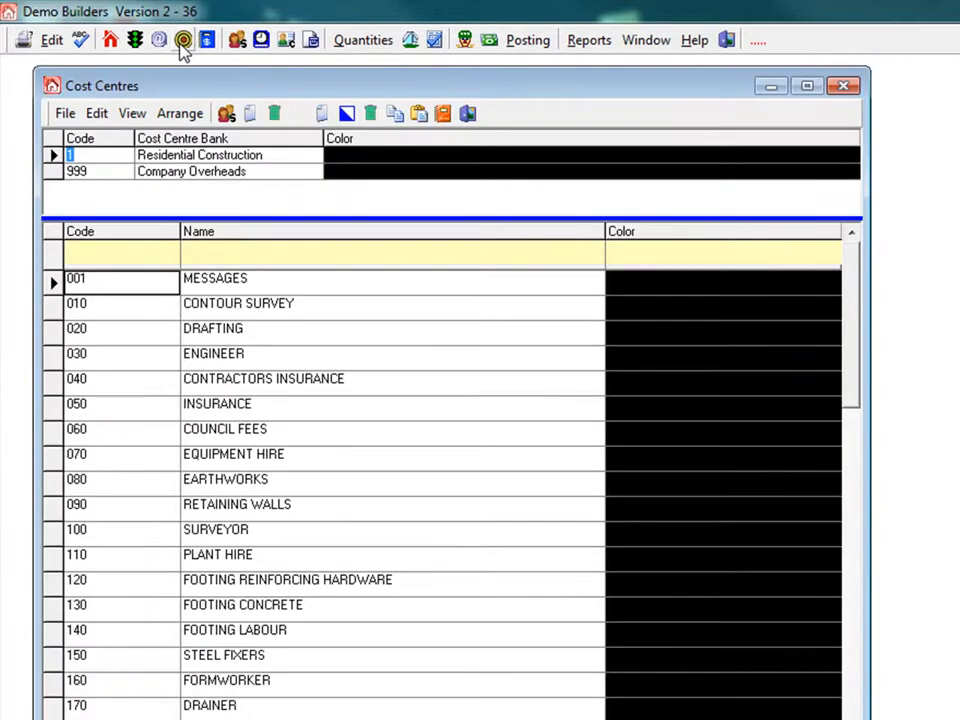
mouse_move(275, 372)
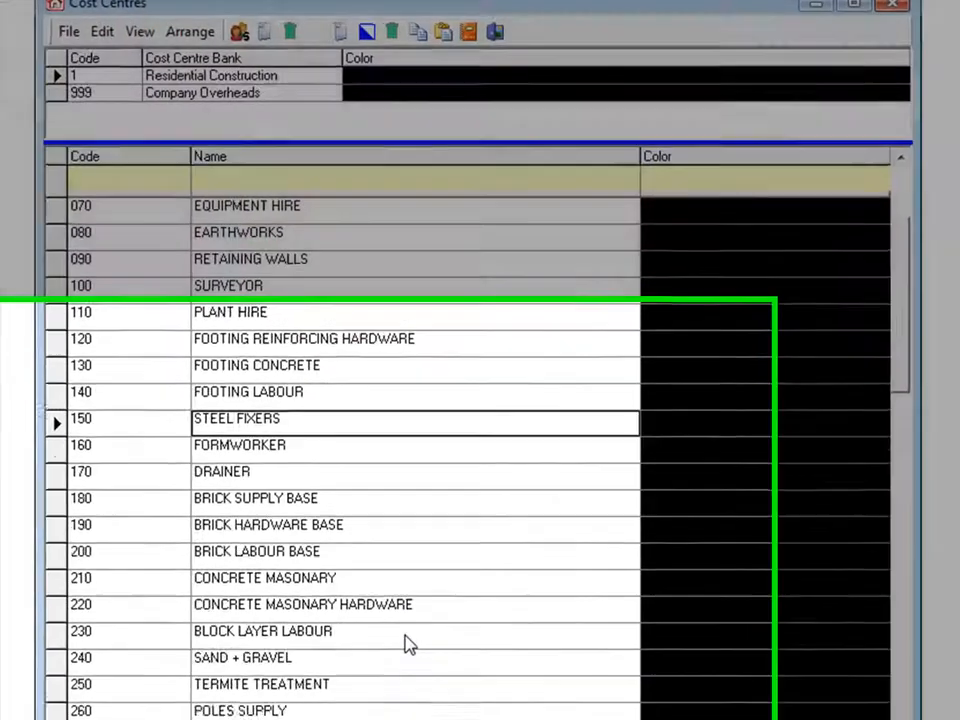
scroll(down, 3)
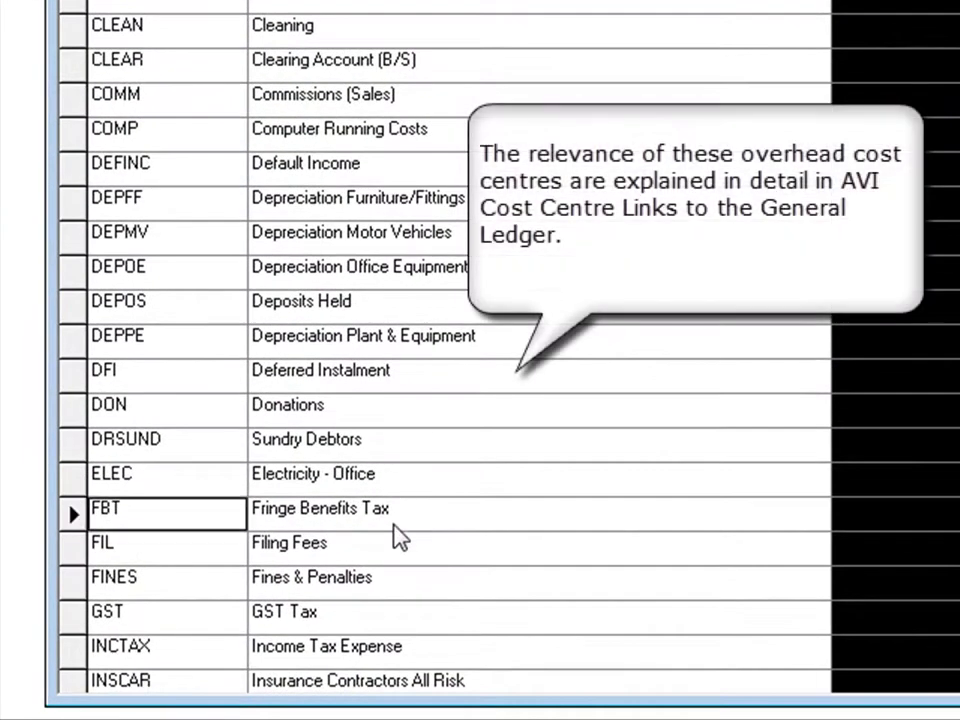
scroll(down, 3)
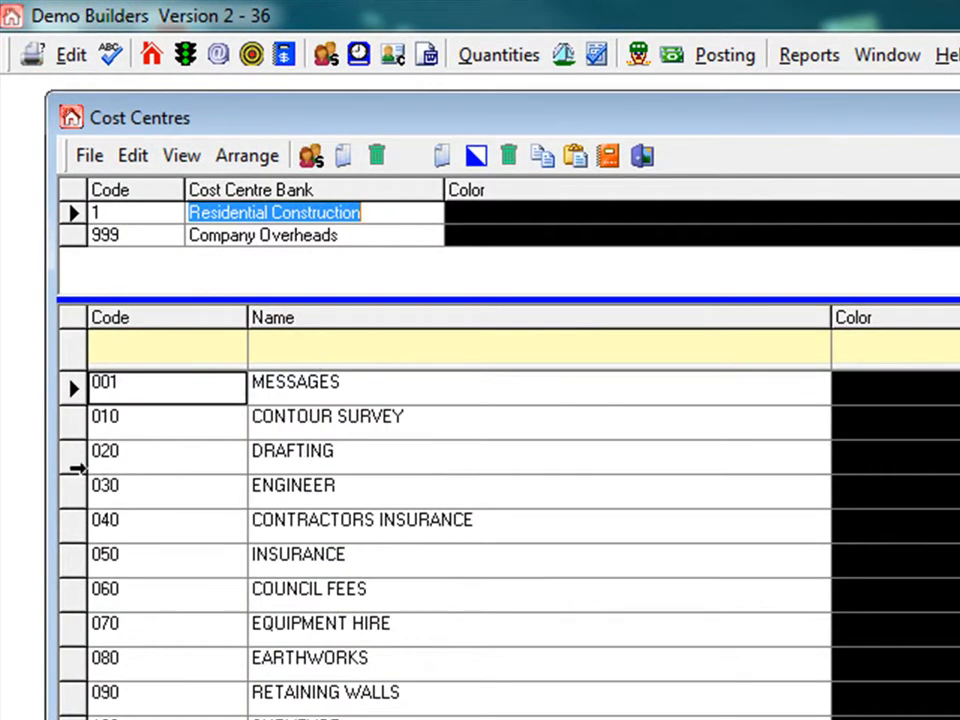
- Add cost centre 025 named TOWN PLANNING to the Residential Construction bank
click(293, 451)
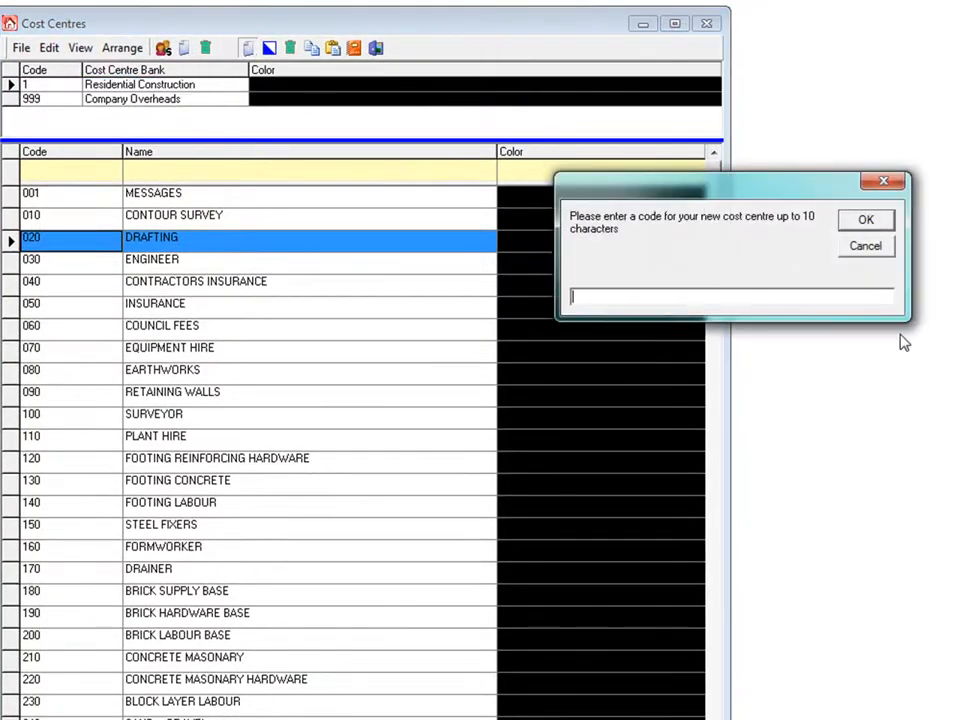
text(025)
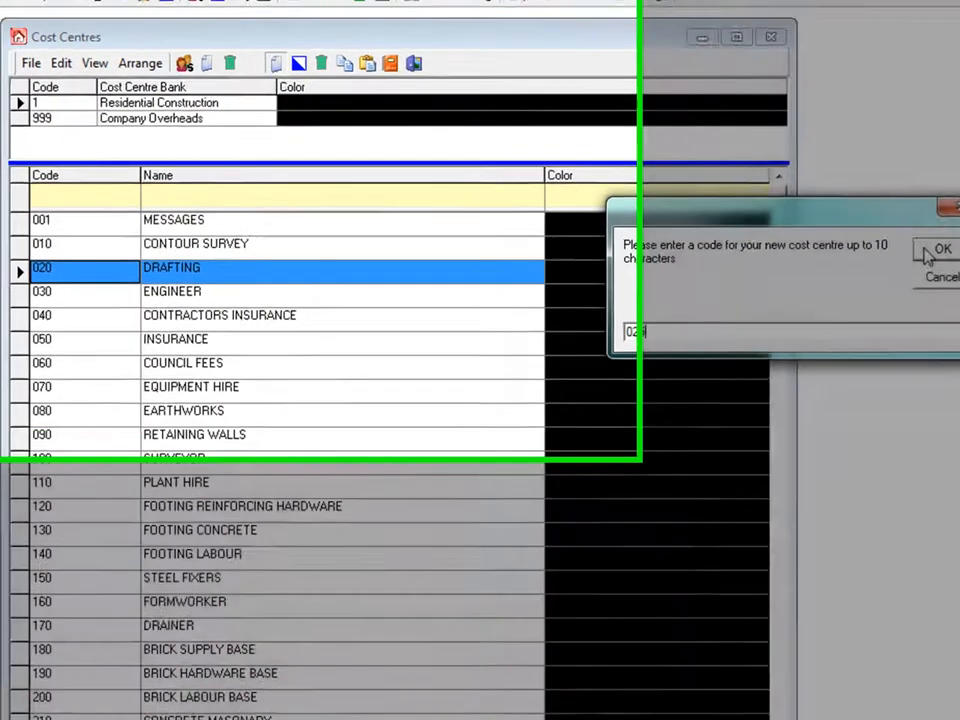
click(955, 249)
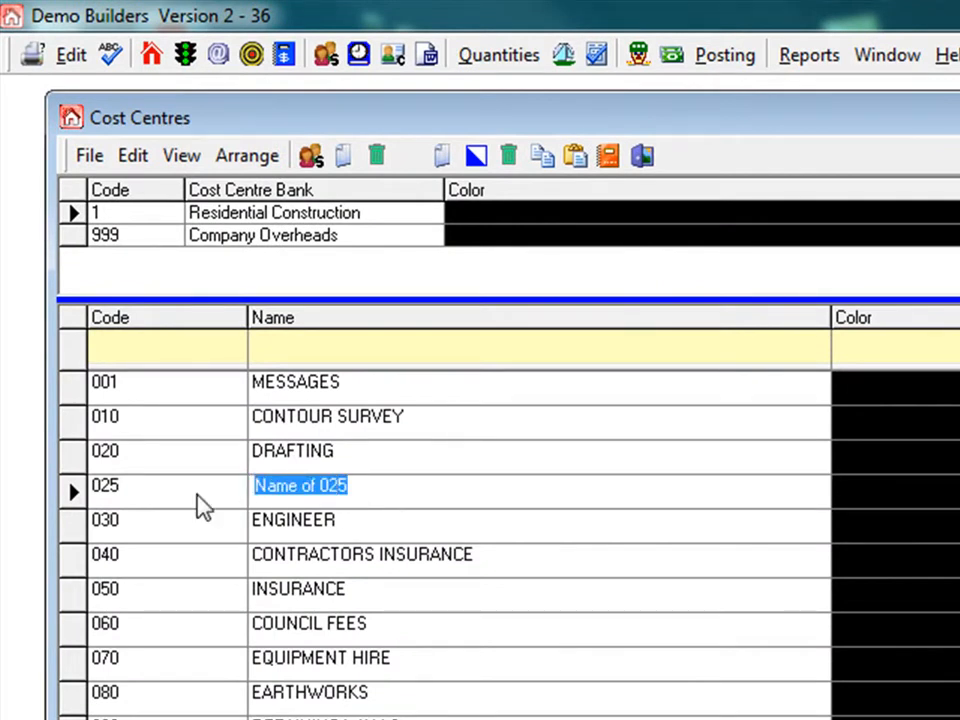
text(TOWN PLA)
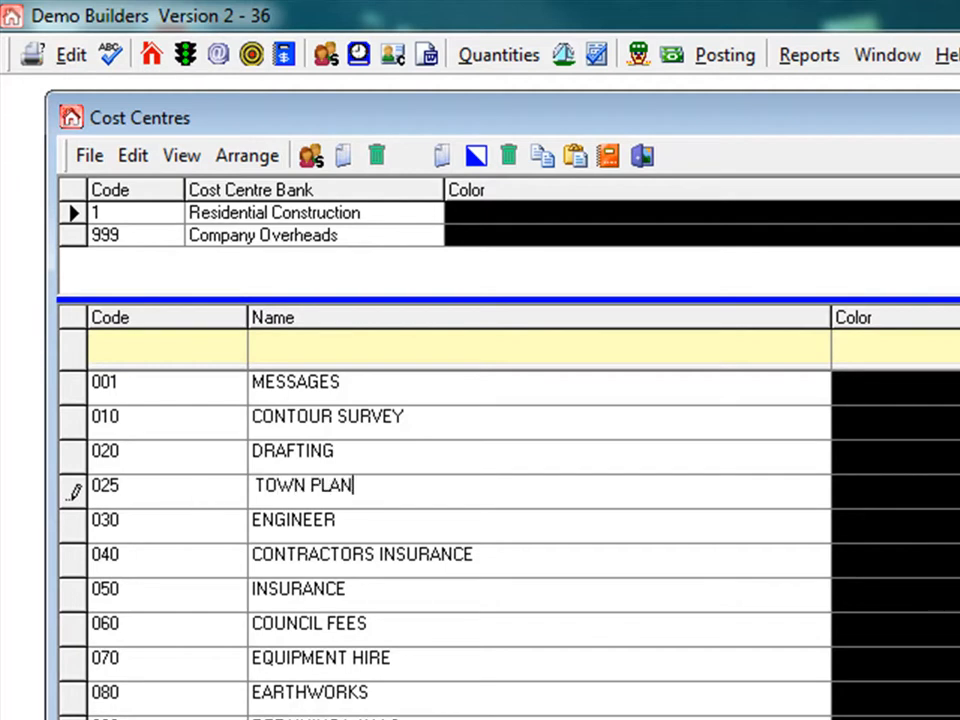
text(NING)
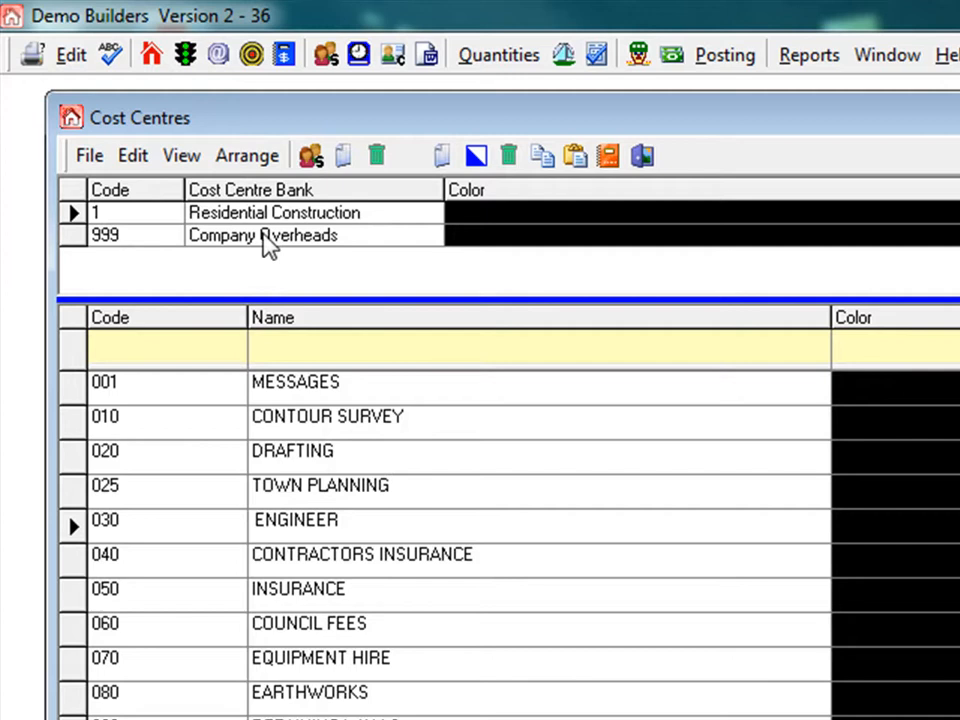
mouse_move(343, 158)
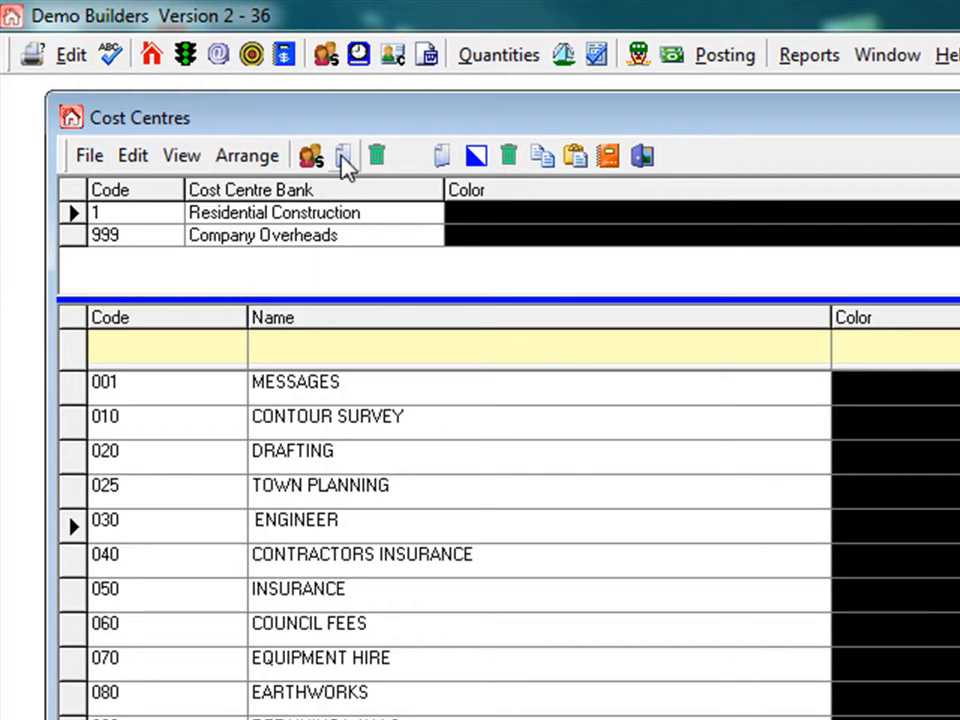
- Create cost centre bank 2 and name it Commercial Construction
click(311, 155)
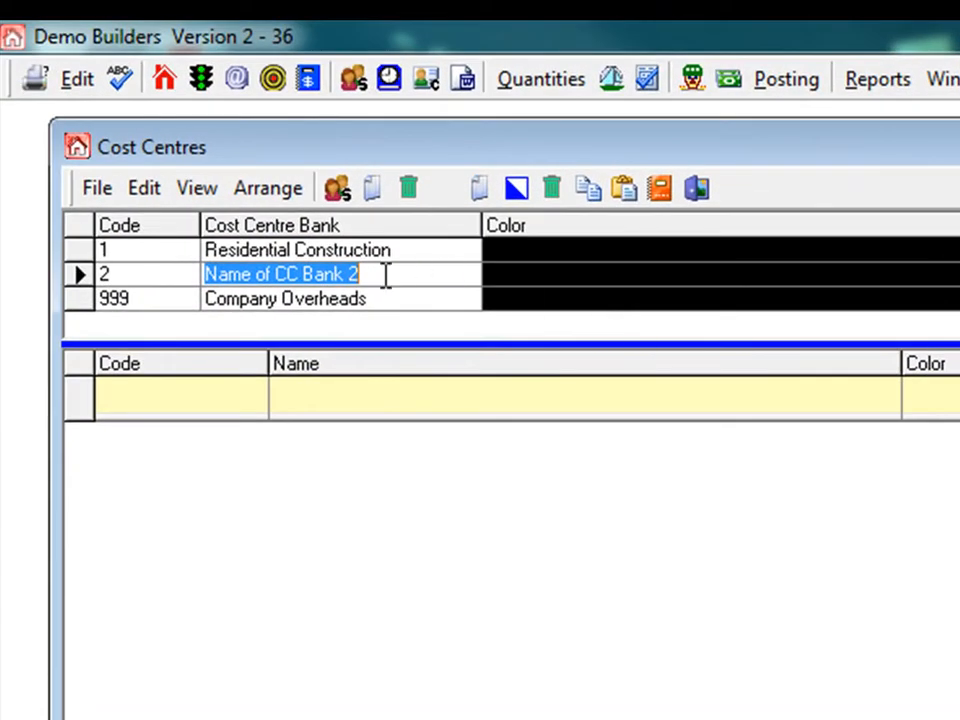
text(Co)
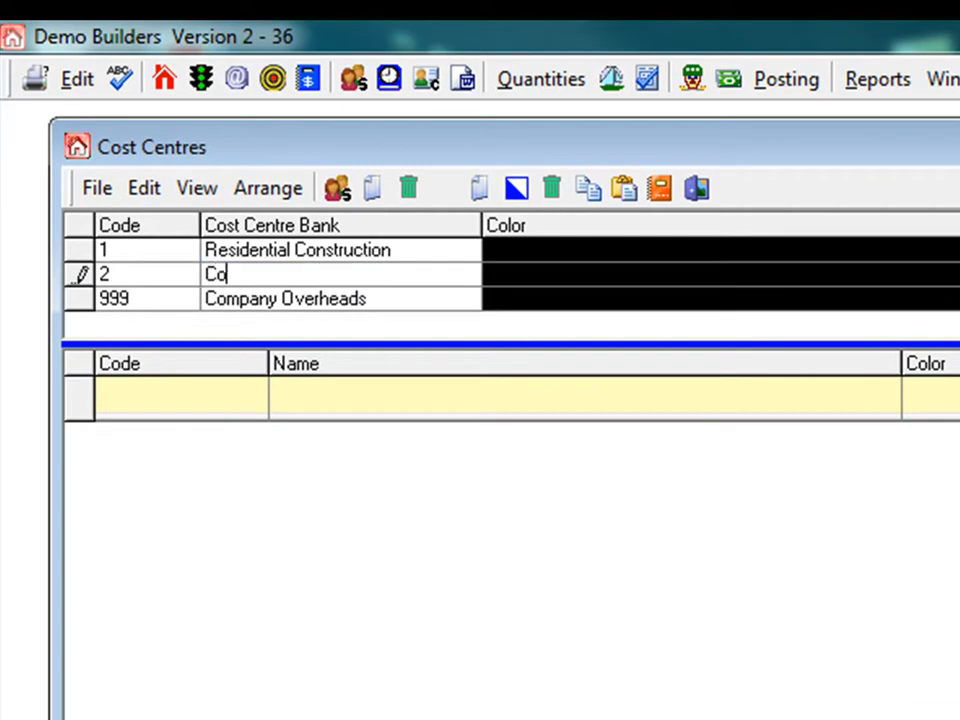
text(mmercial)
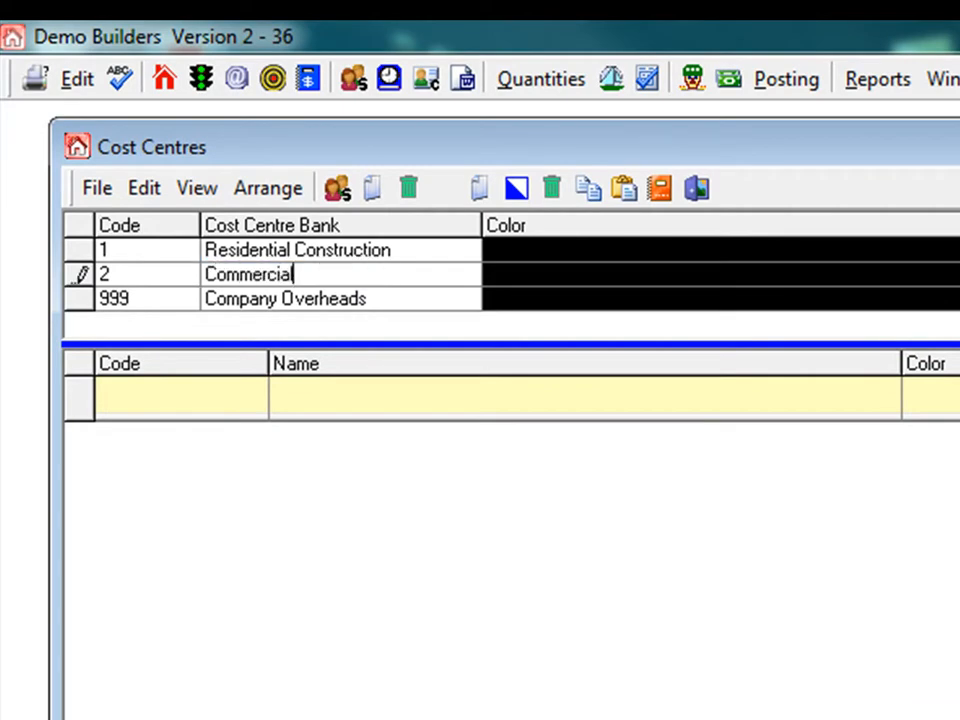
text(Construc)
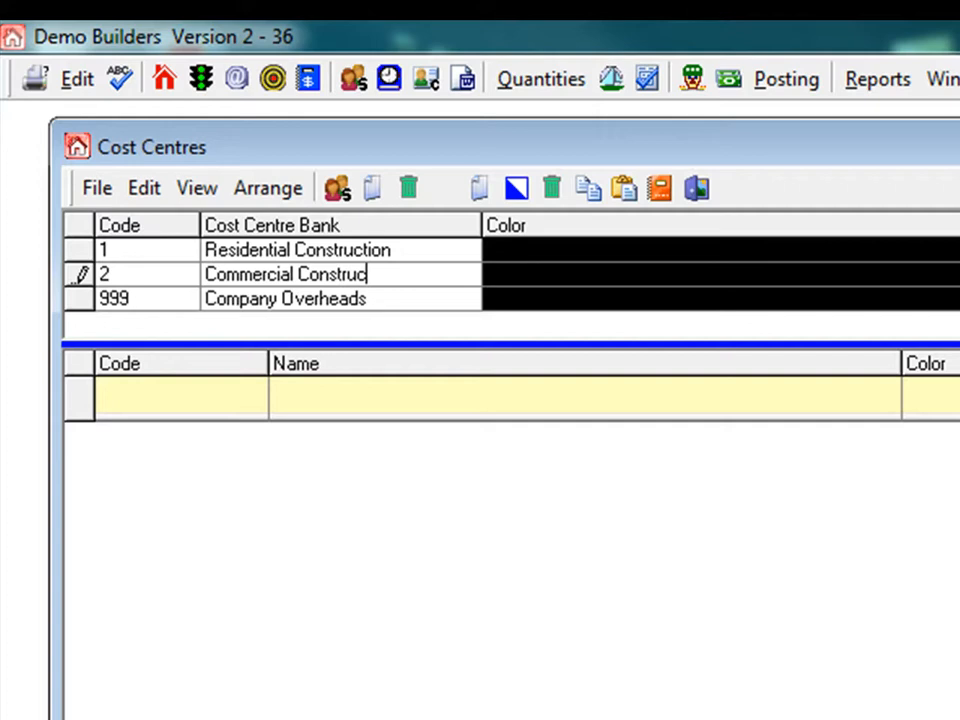
text(tion)
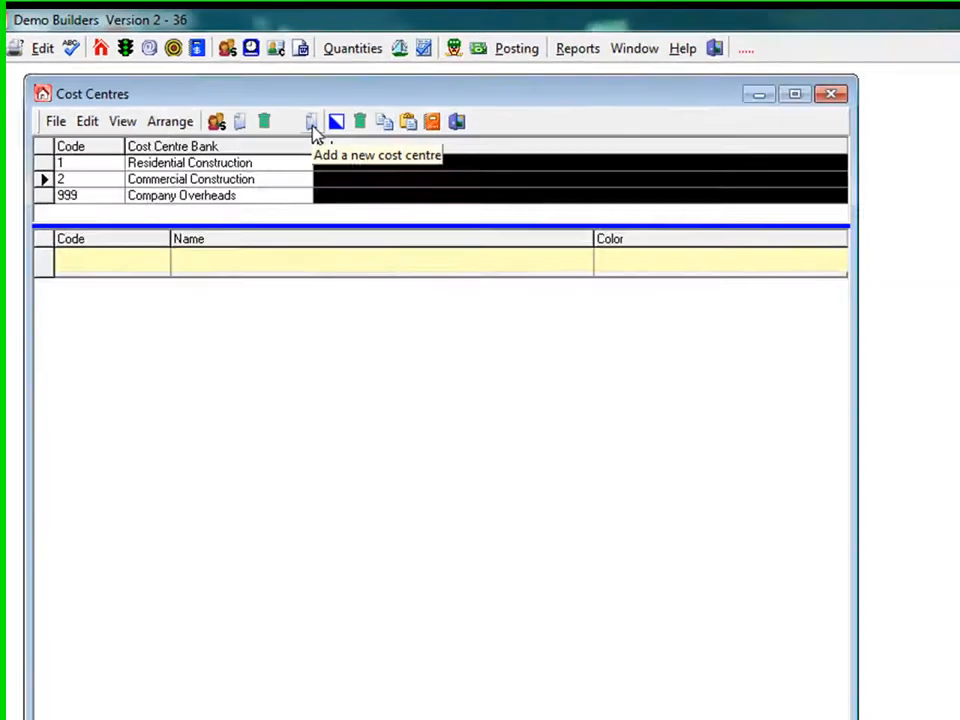
- Add cost centre 001 Preliminaries to Commercial Construction
click(311, 121)
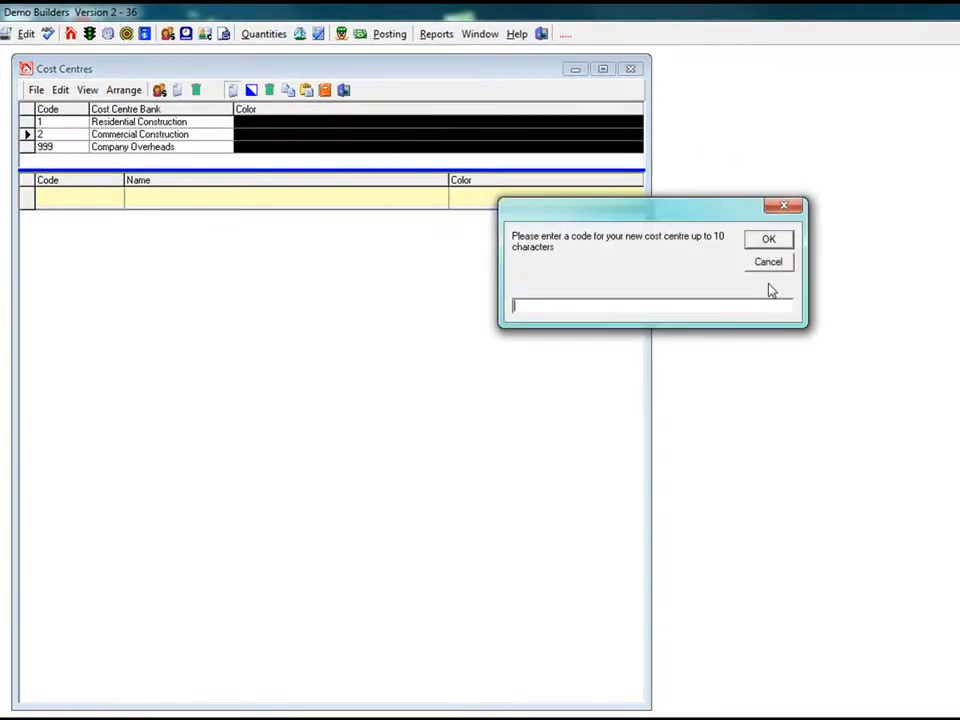
text(001)
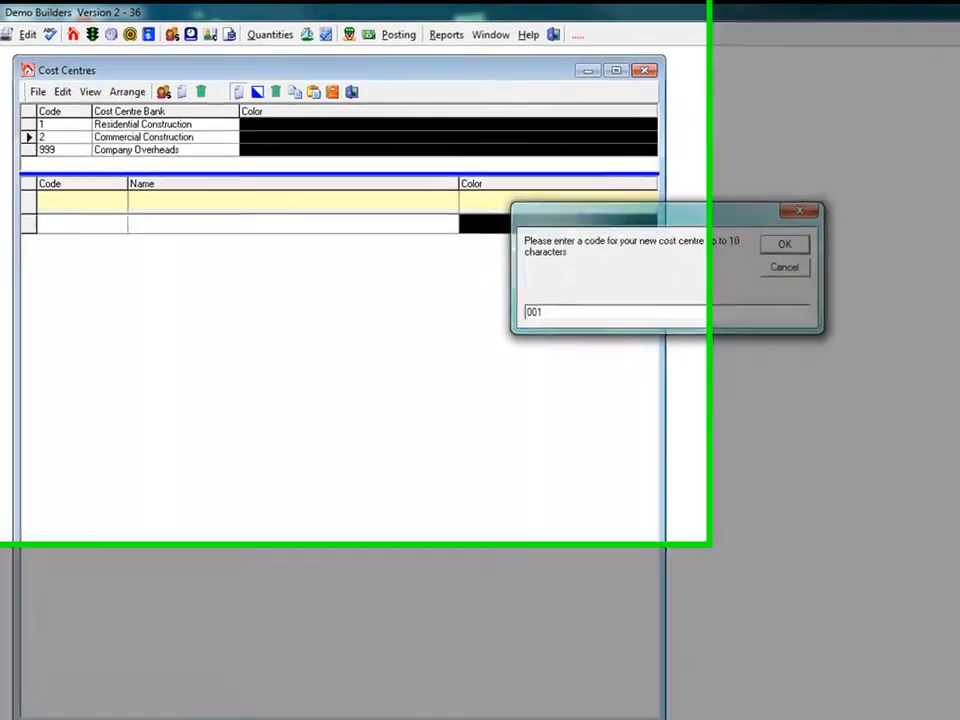
click(784, 243)
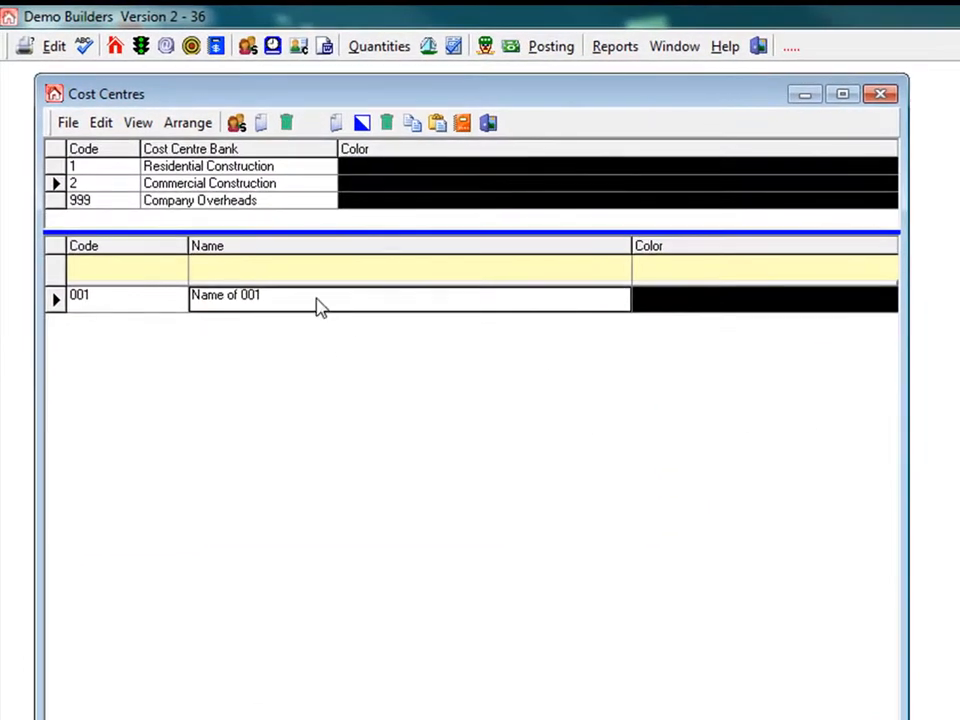
double_click(225, 294)
text(Preliminar)
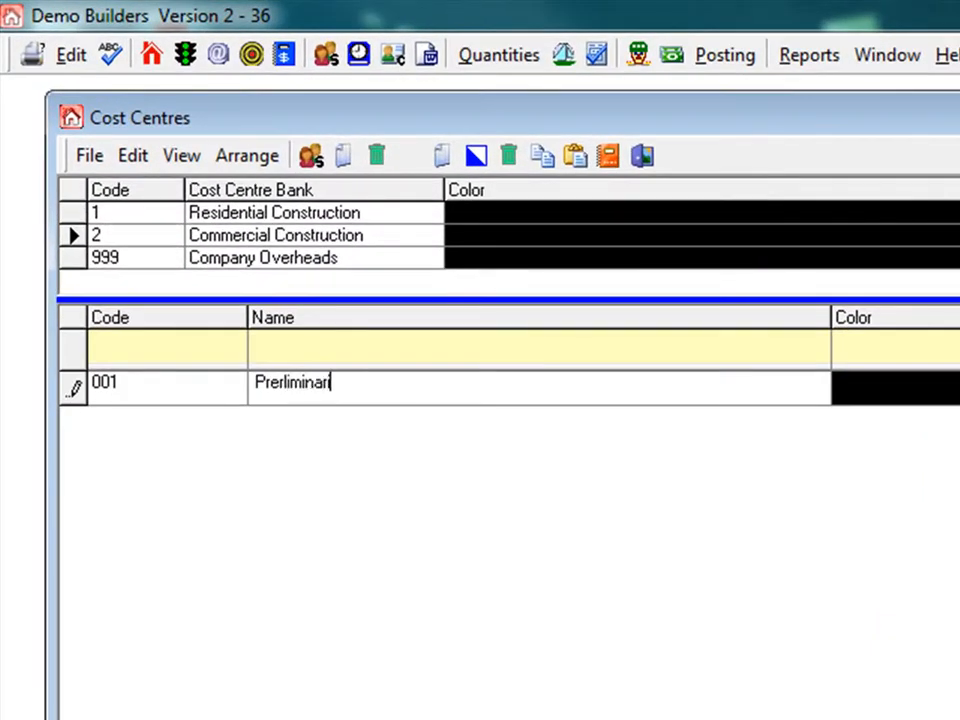
text(ies)
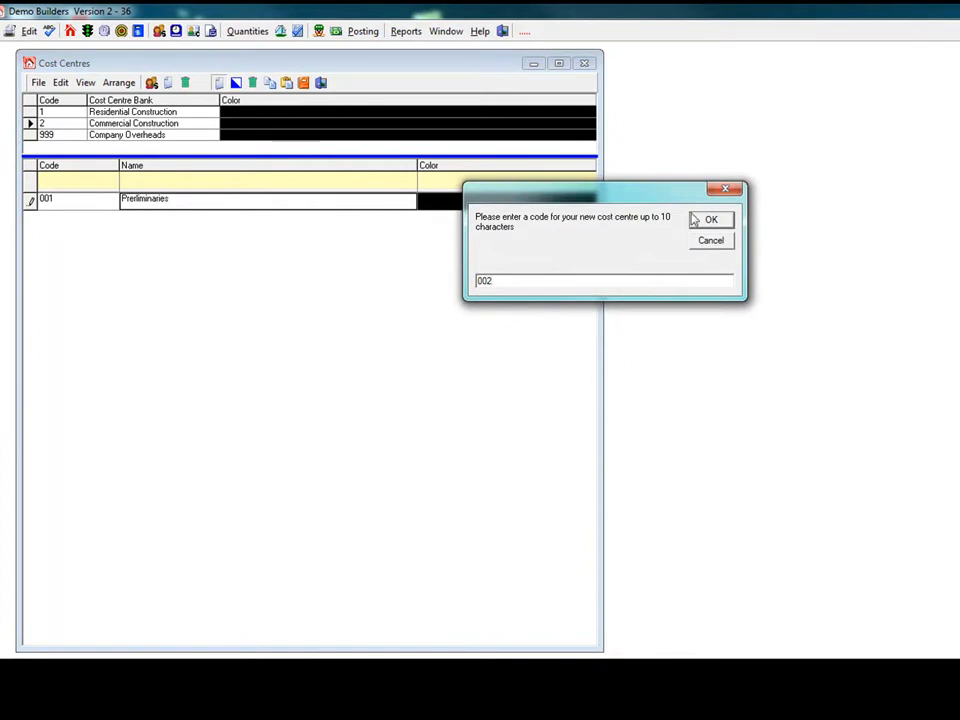
- Add cost centres 002 Drafting and 003 Concrete to Commercial Construction
click(711, 219)
text(Drafting)
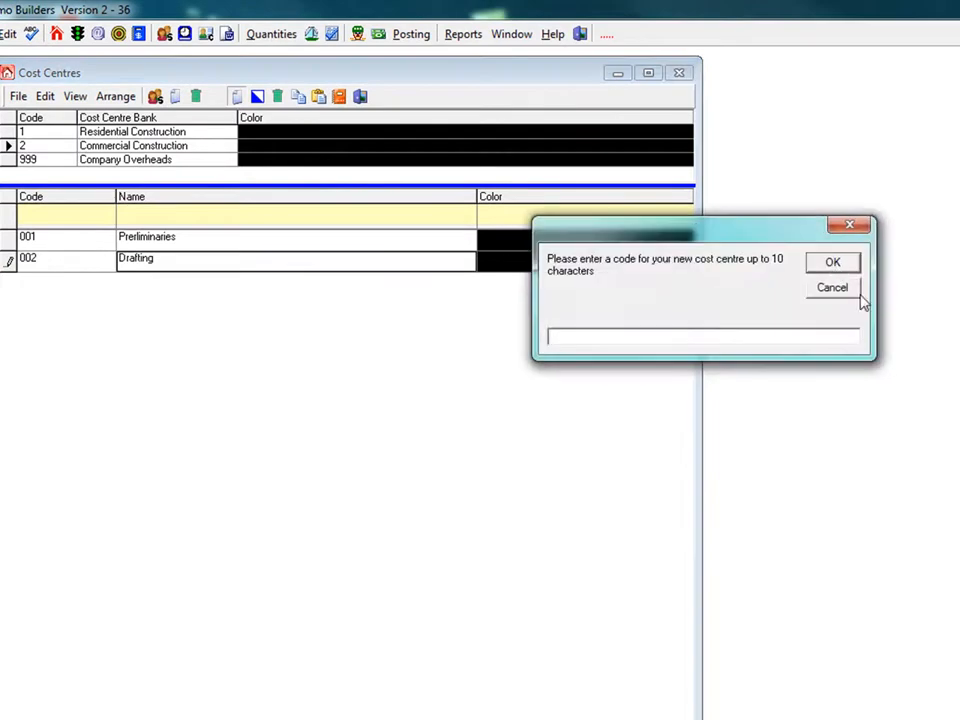
text(003)
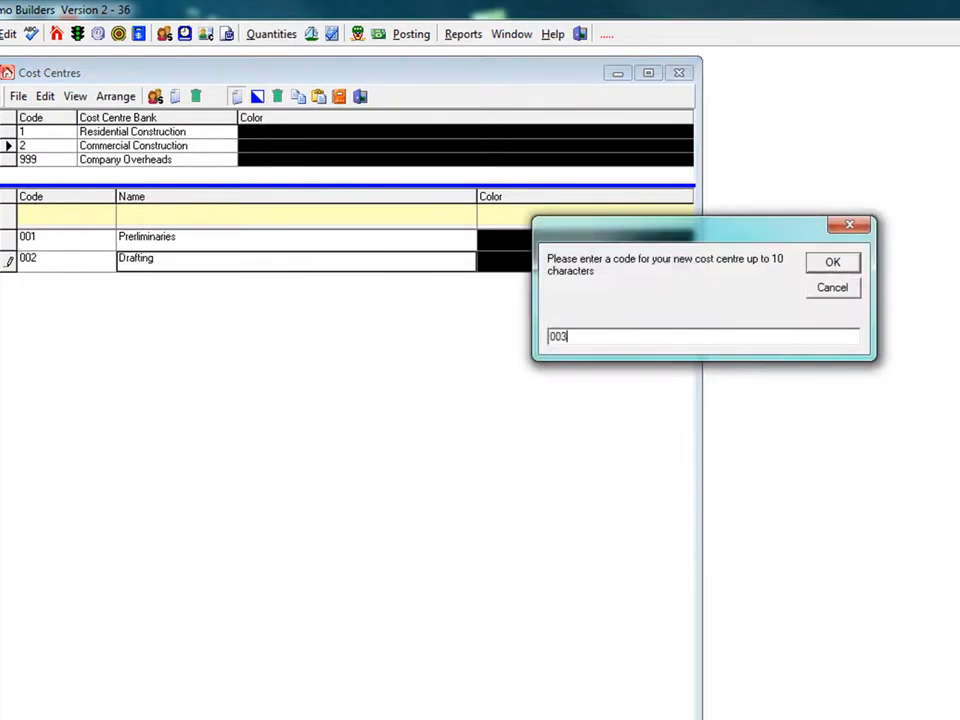
click(832, 261)
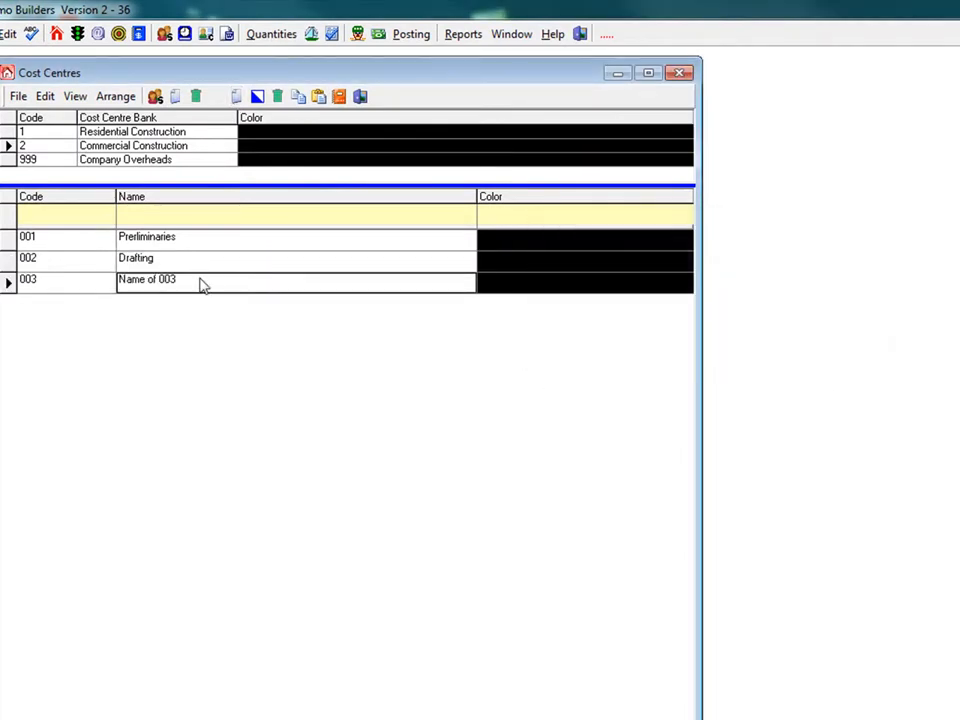
double_click(147, 279)
text(Conc)
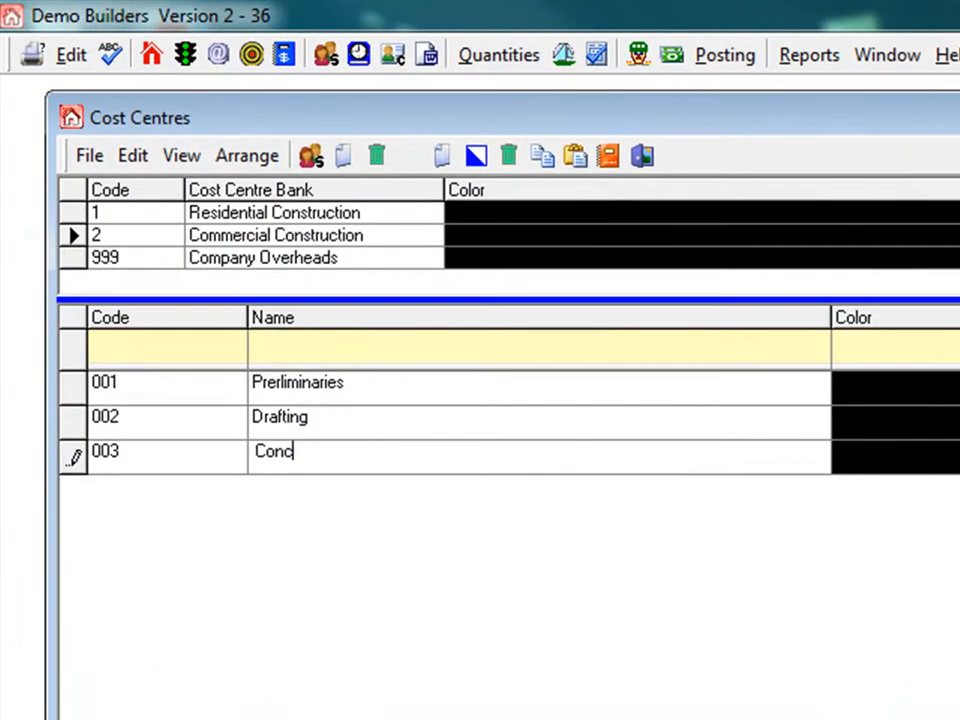
text(rete)
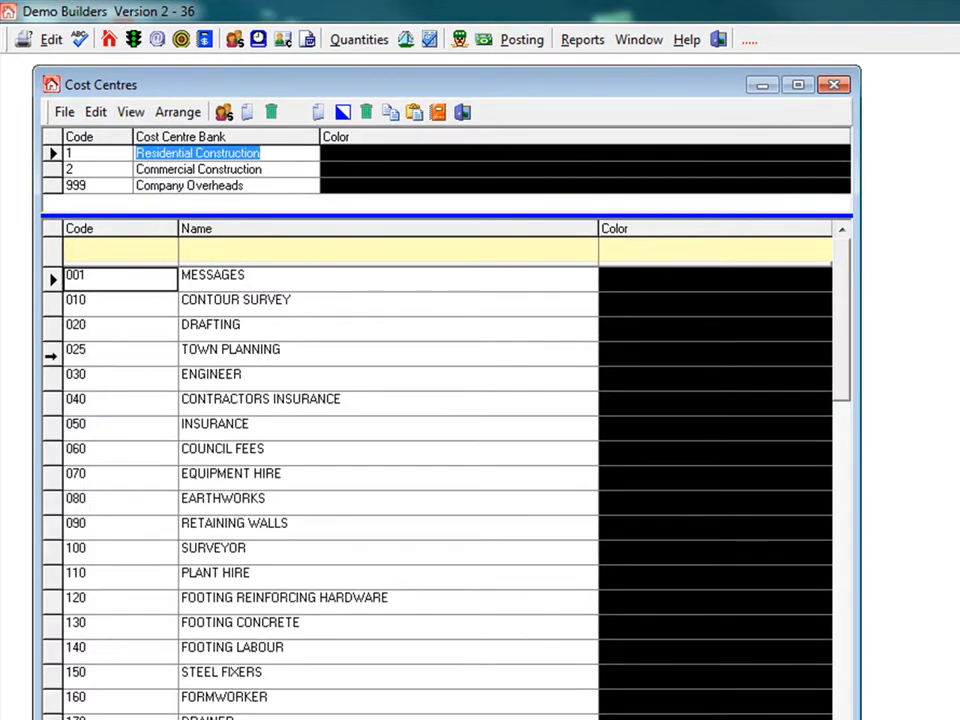
- Delete cost centre 025 TOWN PLANNING from Residential Construction
click(230, 349)
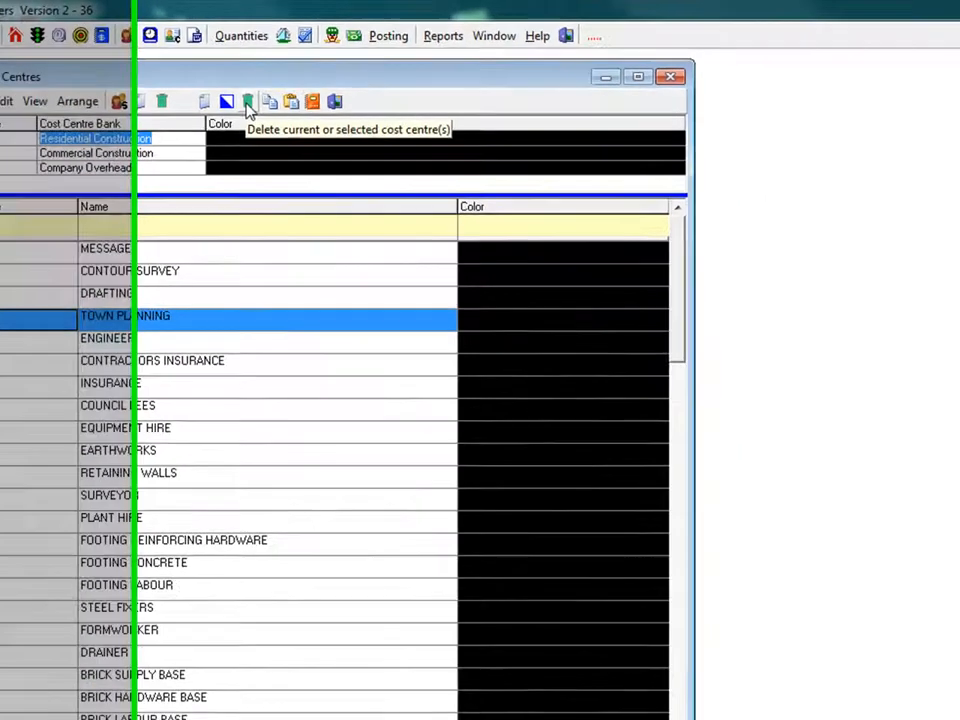
click(248, 101)
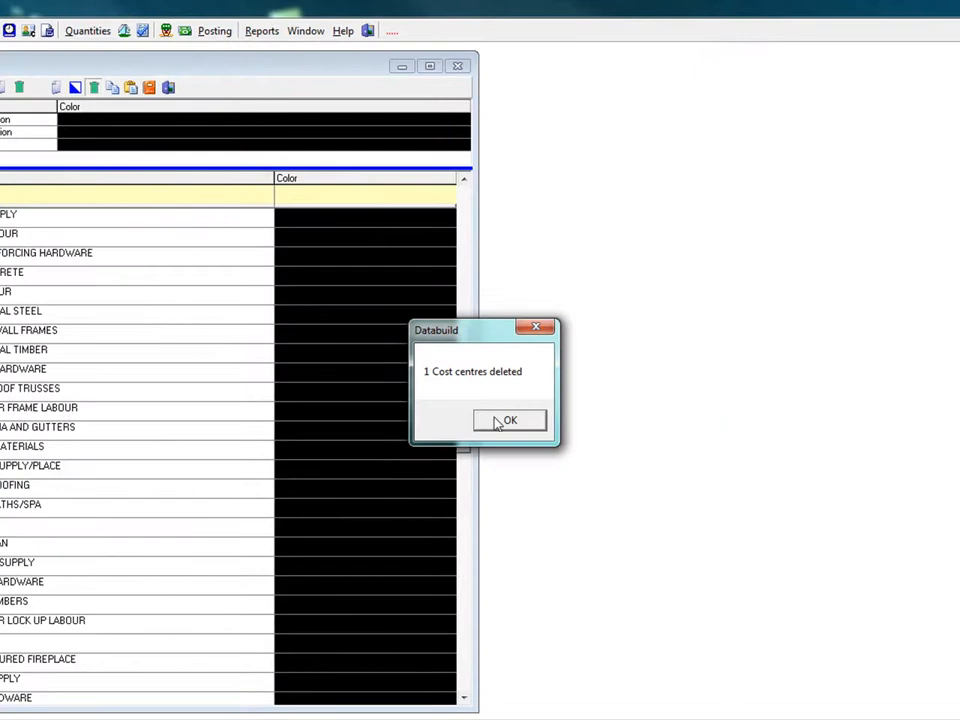
click(509, 419)
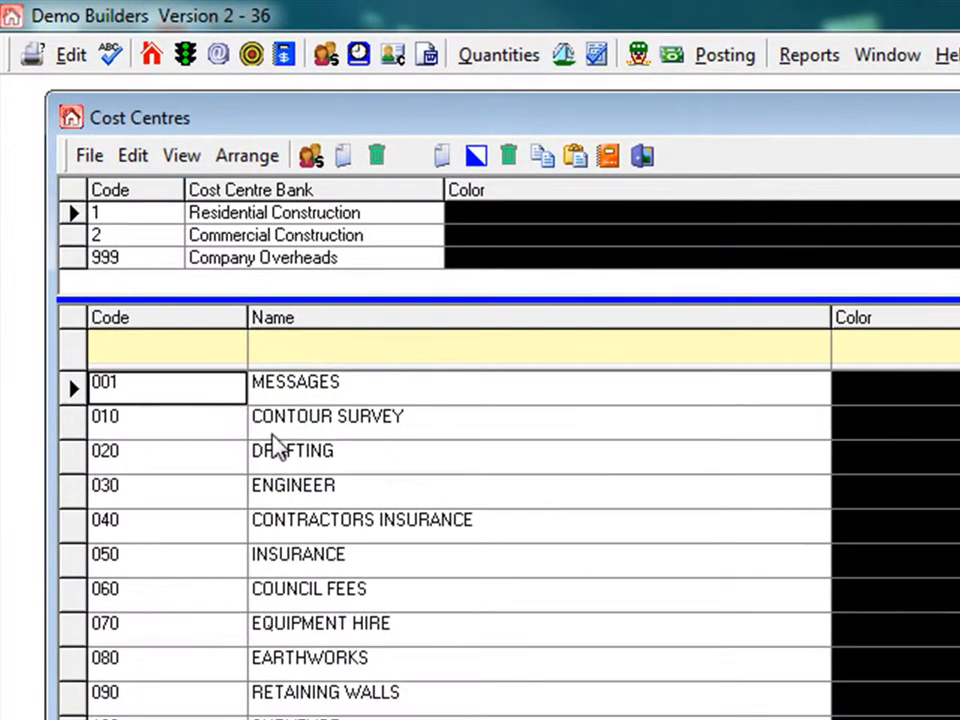
click(96, 235)
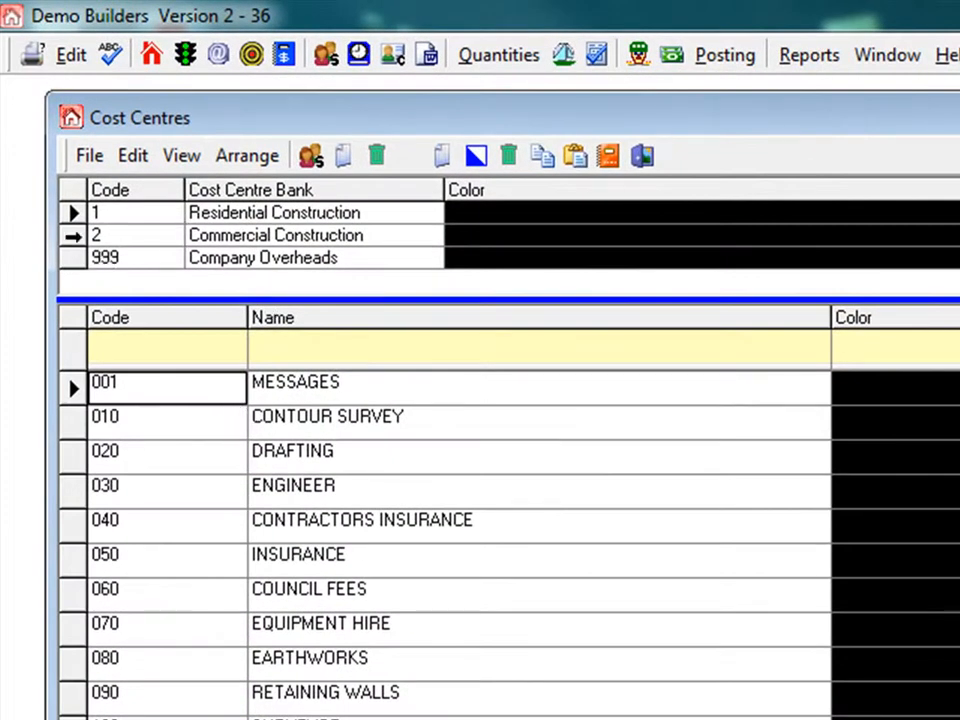
- Delete all Commercial Construction cost centres, then delete cost centre bank 2
click(275, 235)
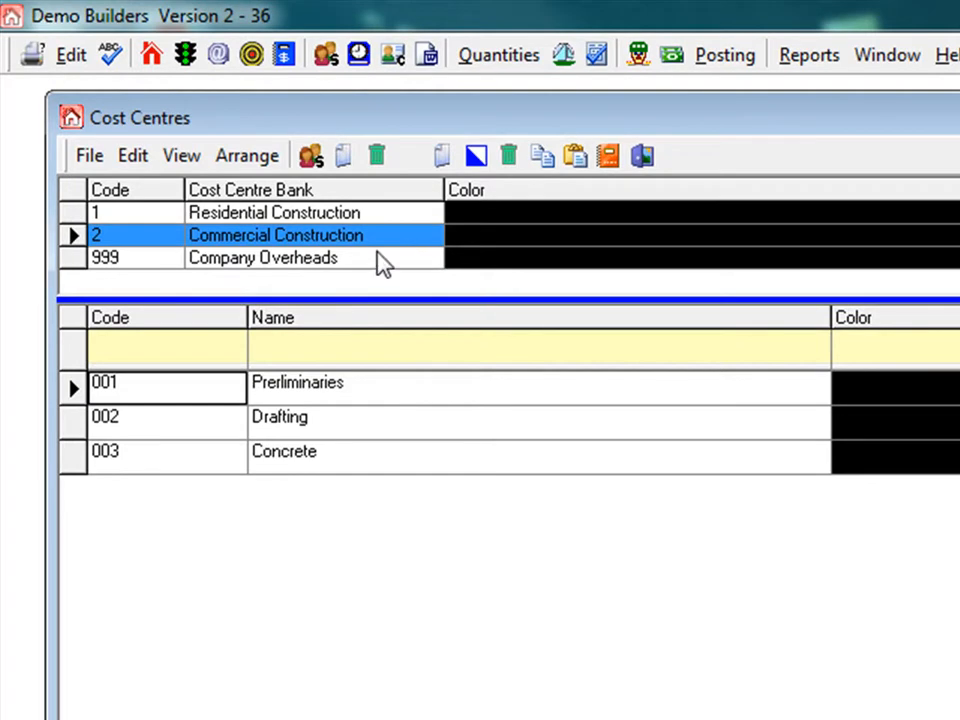
mouse_move(378, 155)
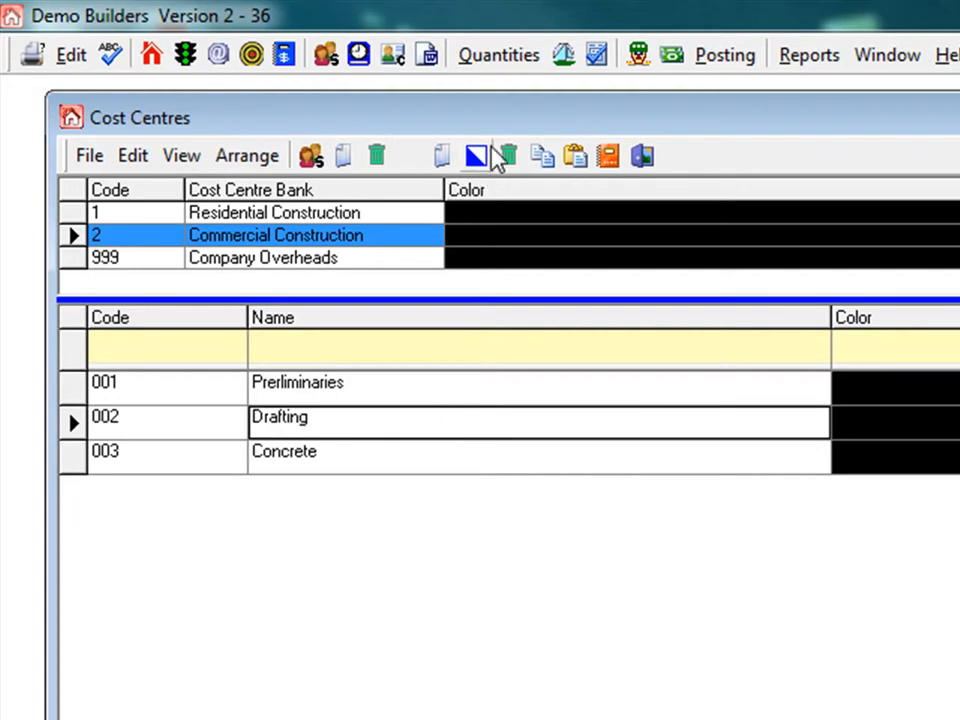
click(477, 156)
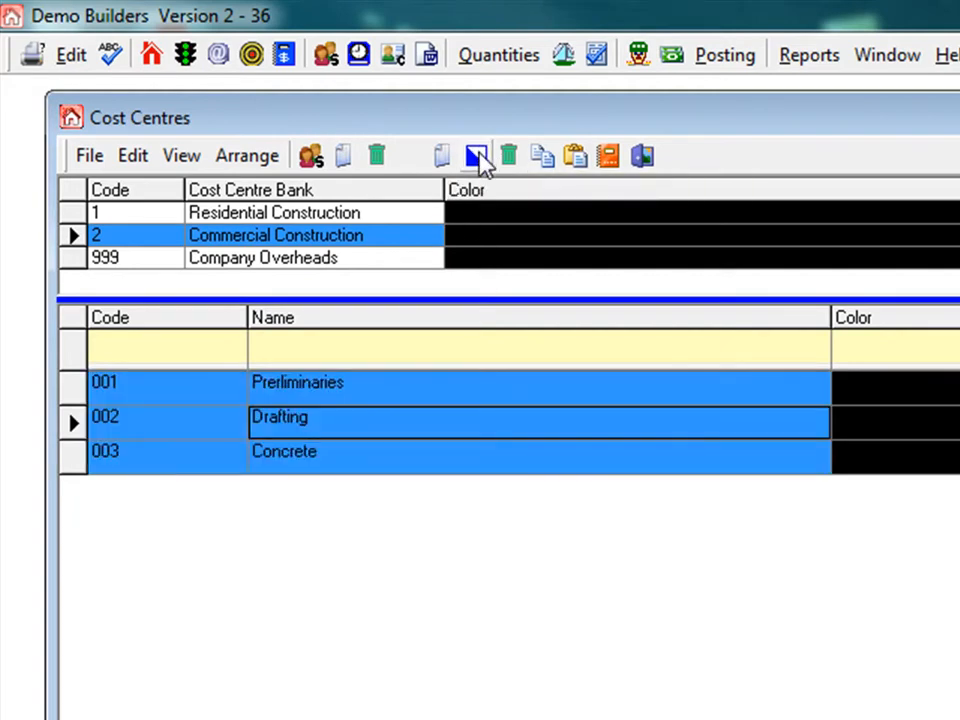
click(508, 155)
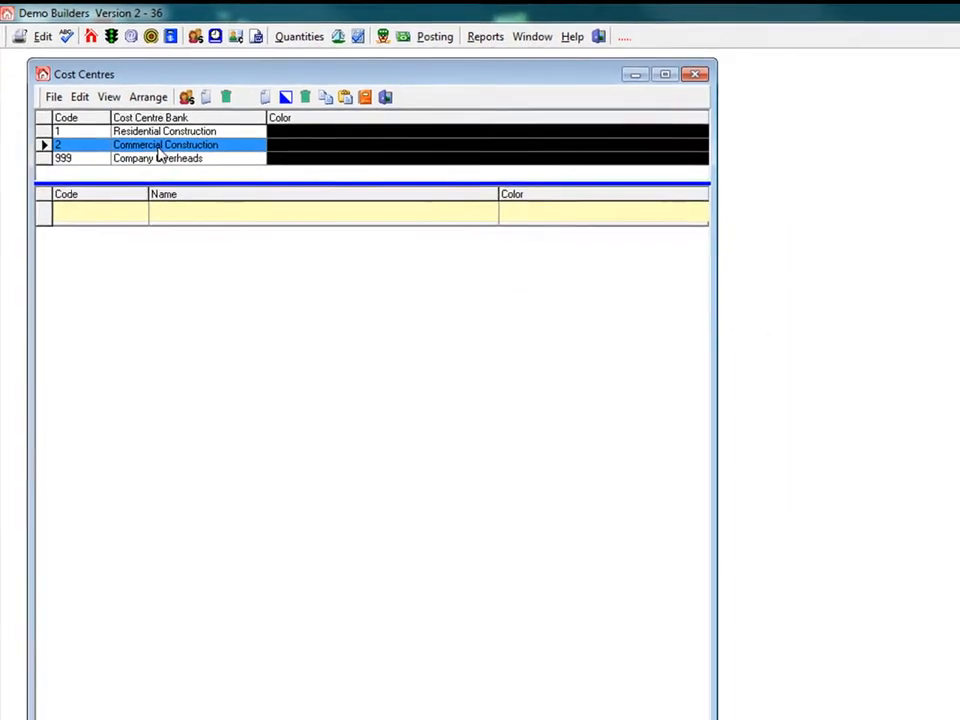
click(225, 96)
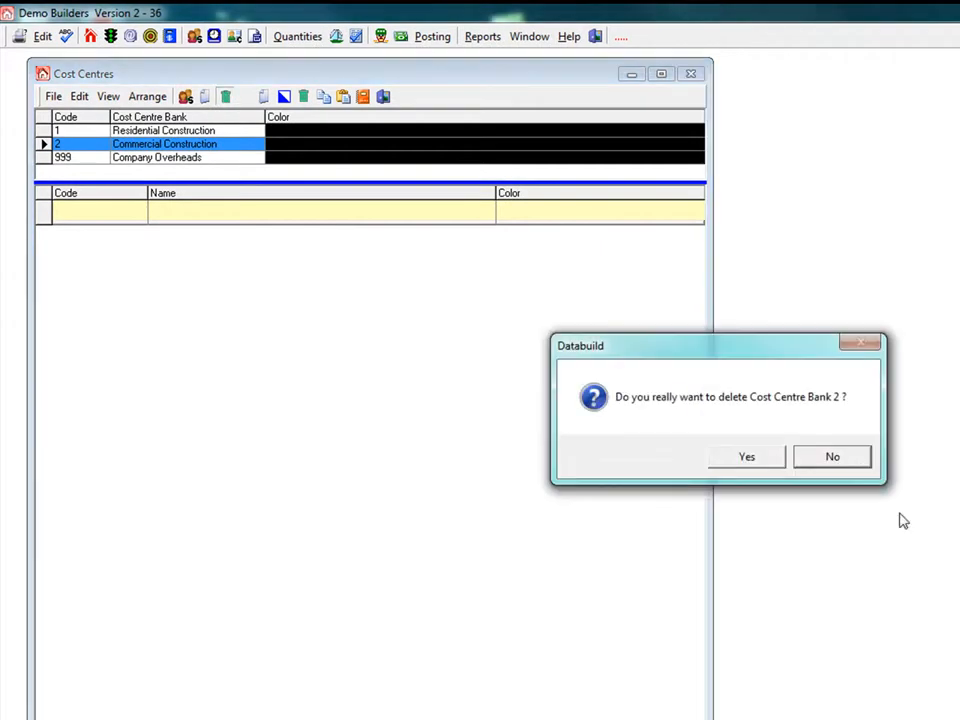
click(746, 456)
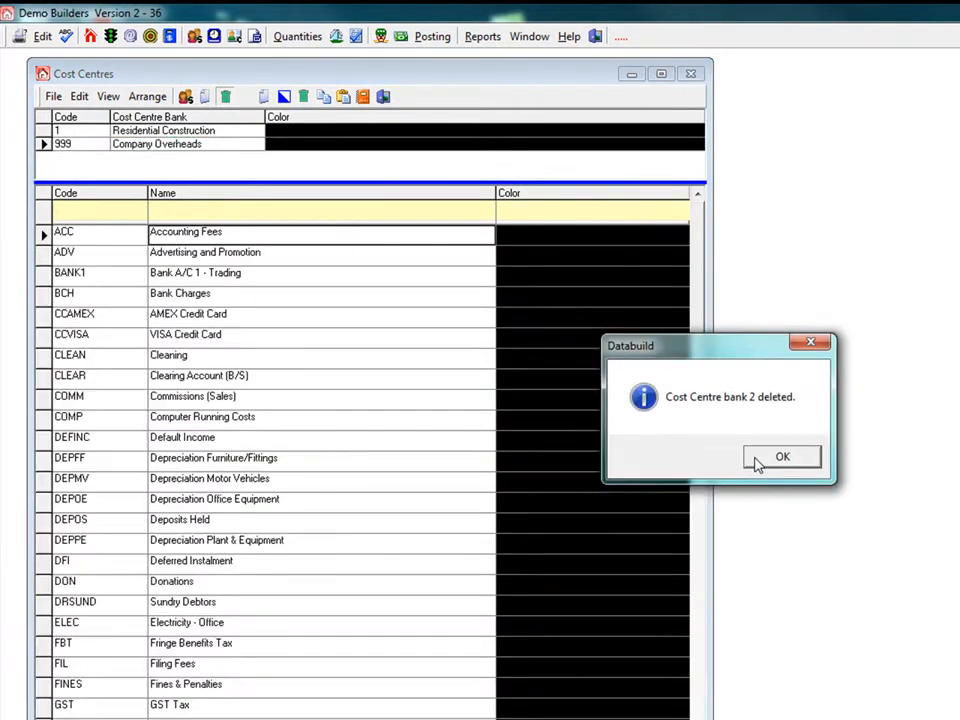
click(783, 456)
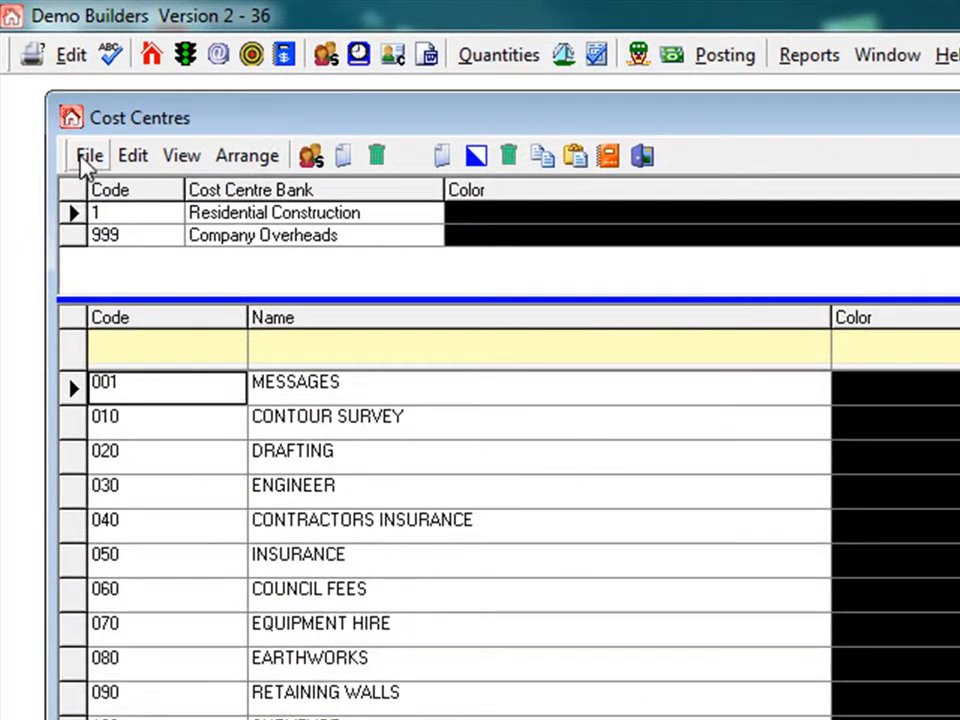
click(132, 155)
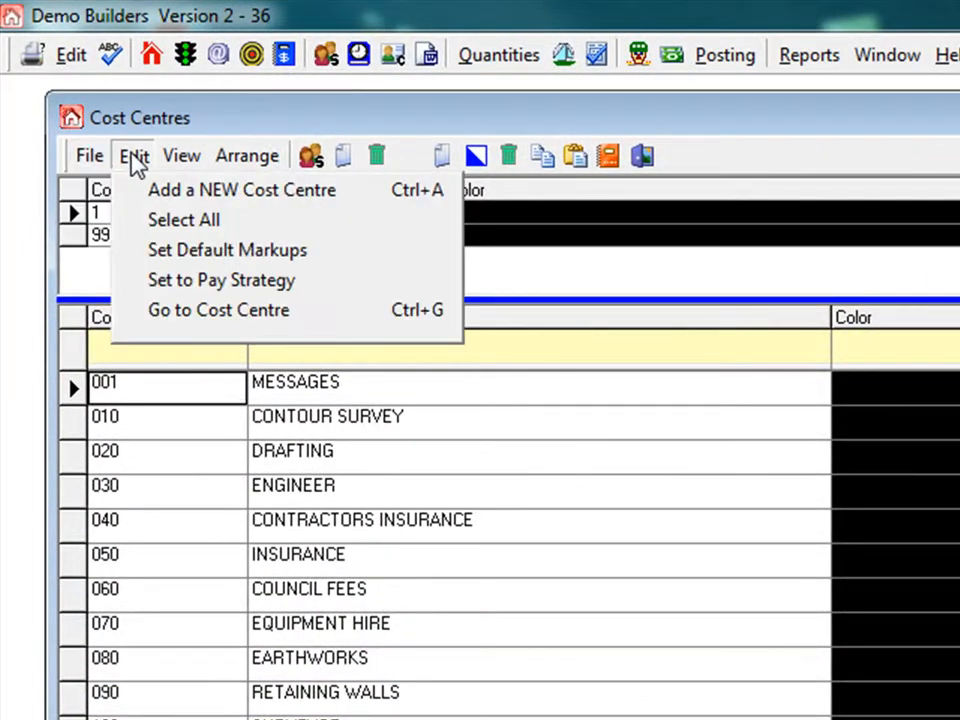
click(182, 155)
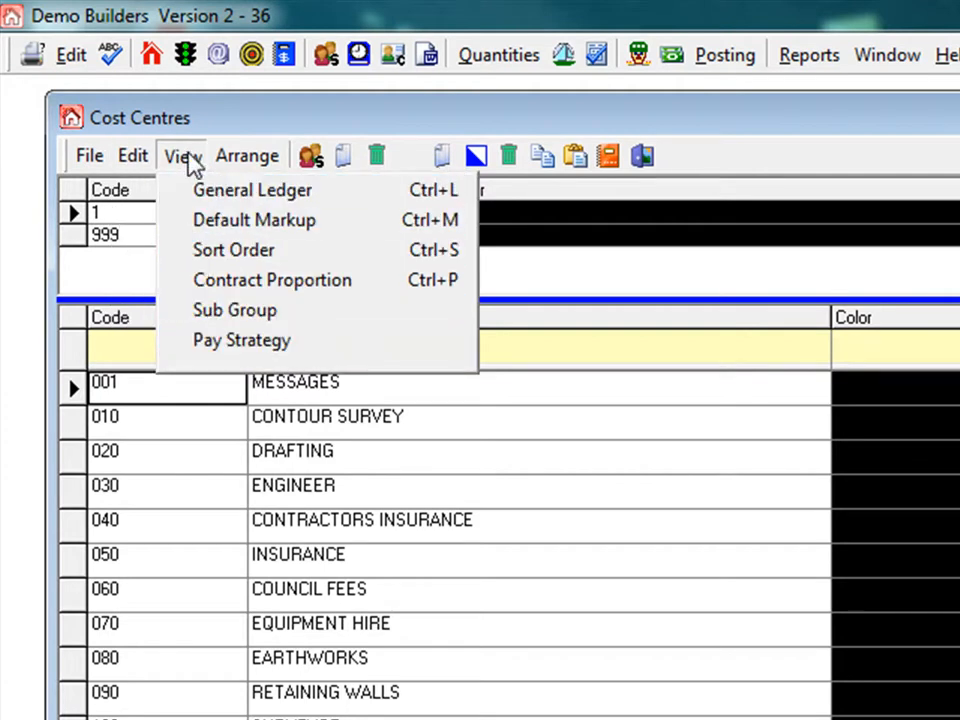
click(248, 156)
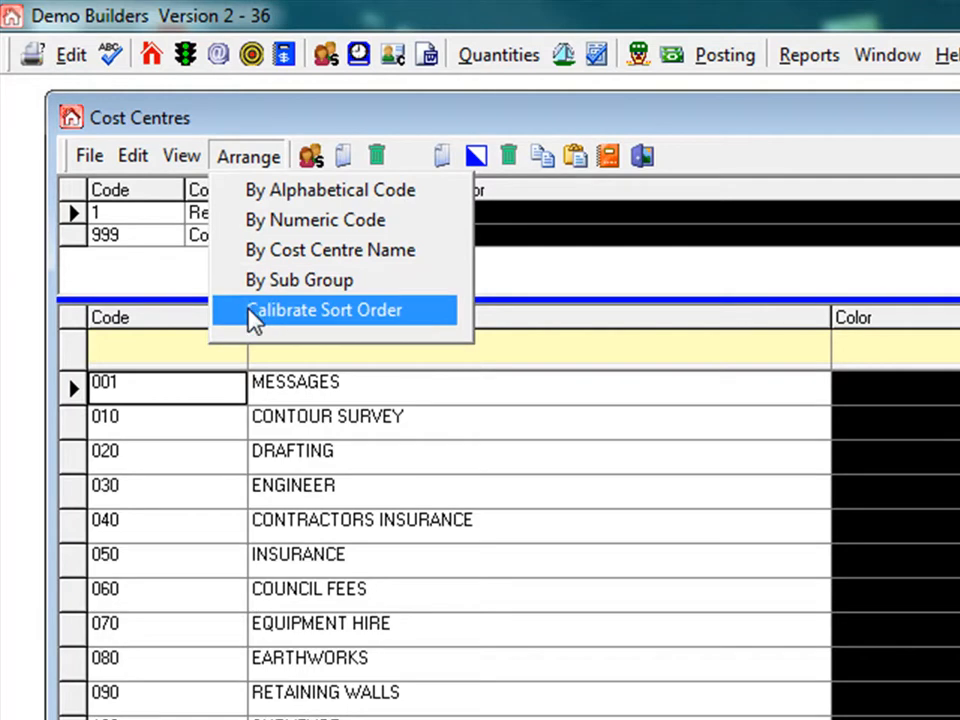